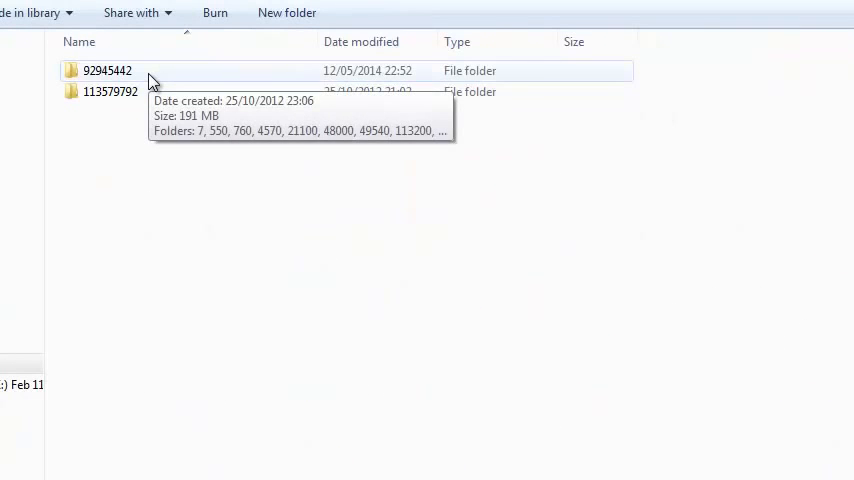
click(107, 70)
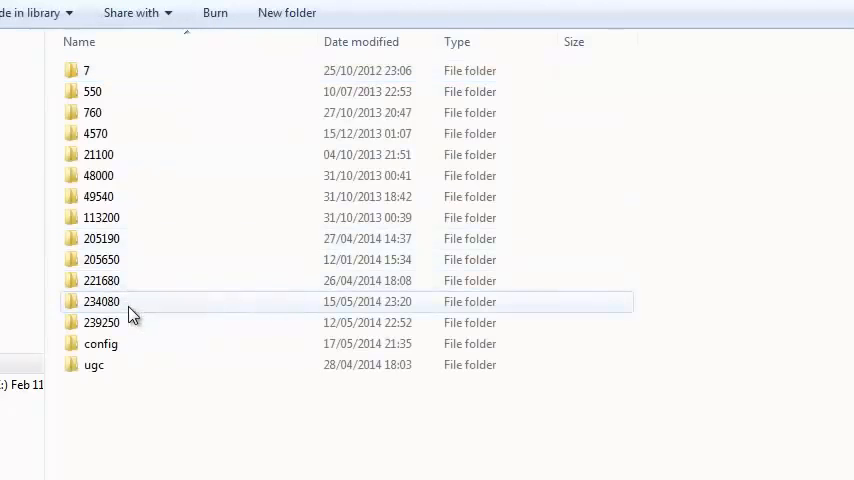
click(100, 301)
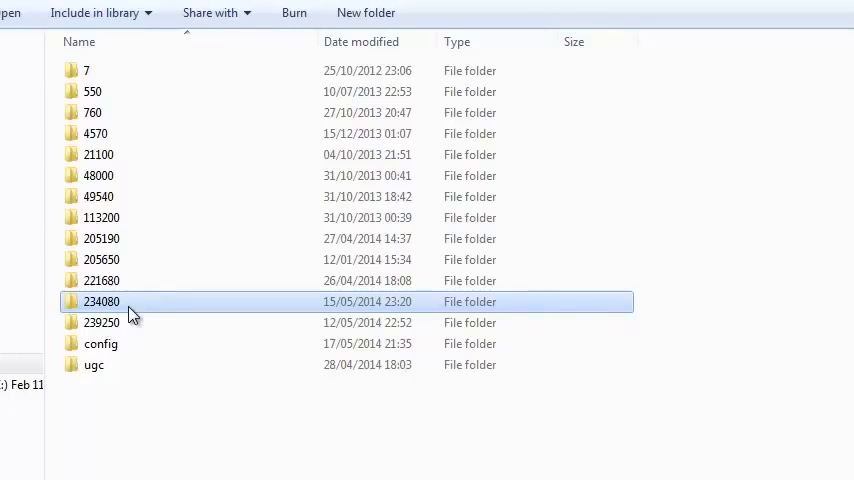
double_click(100, 301)
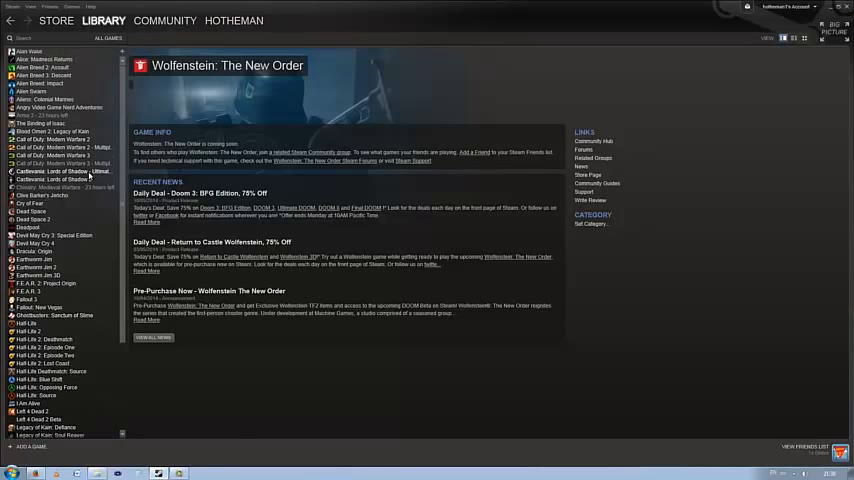
Start Castlevania: Lords of Shadow – Ultimate Edition from the Steam library list.
click(60, 171)
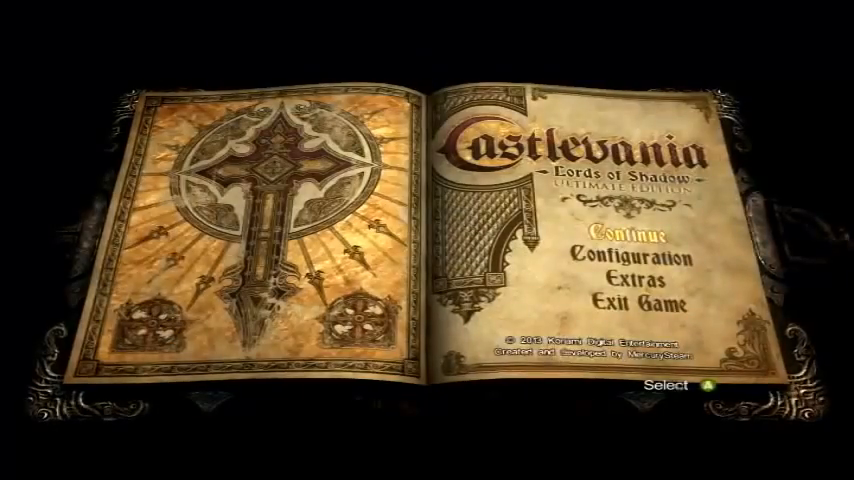
Choose Exit Game from the main menu and confirm with Yes.
click(640, 296)
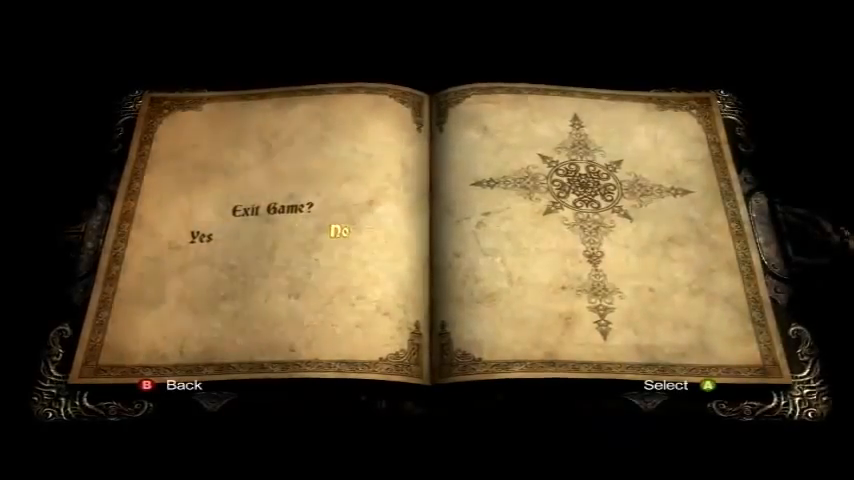
click(199, 237)
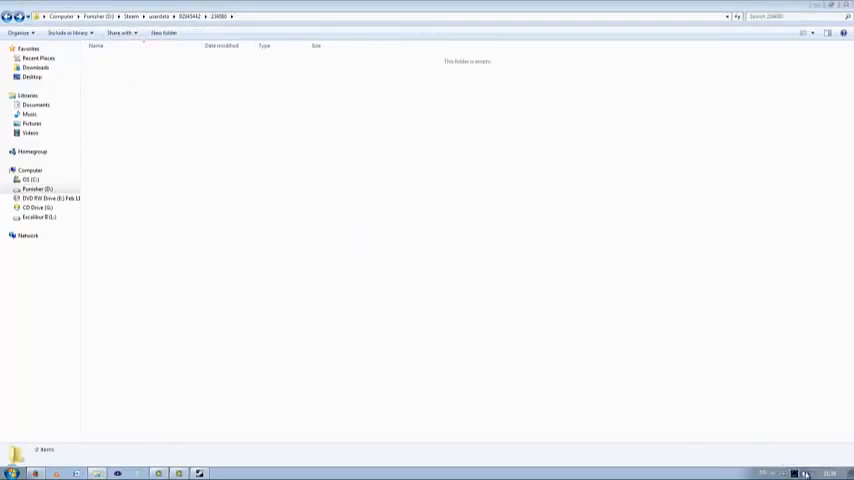
Restart Steam from the system tray icon to bring up its login dialog.
click(774, 473)
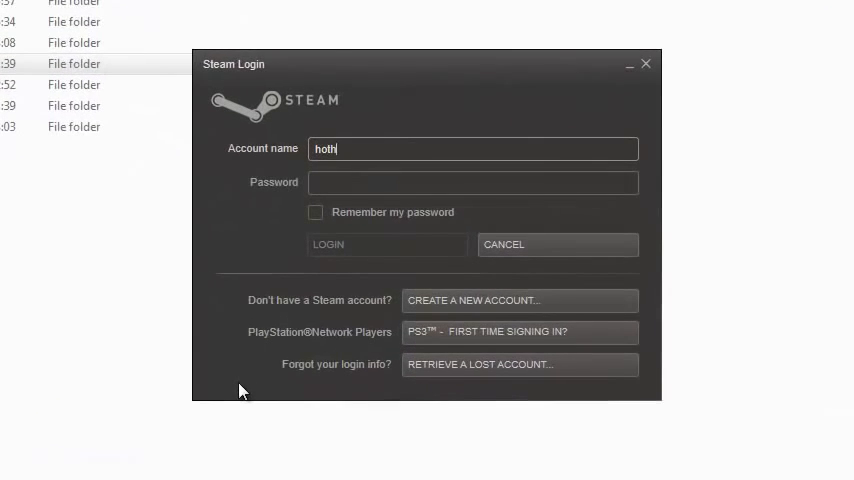
Enter the account name and password in Steam Login and submit to reach the library.
text(emanq)
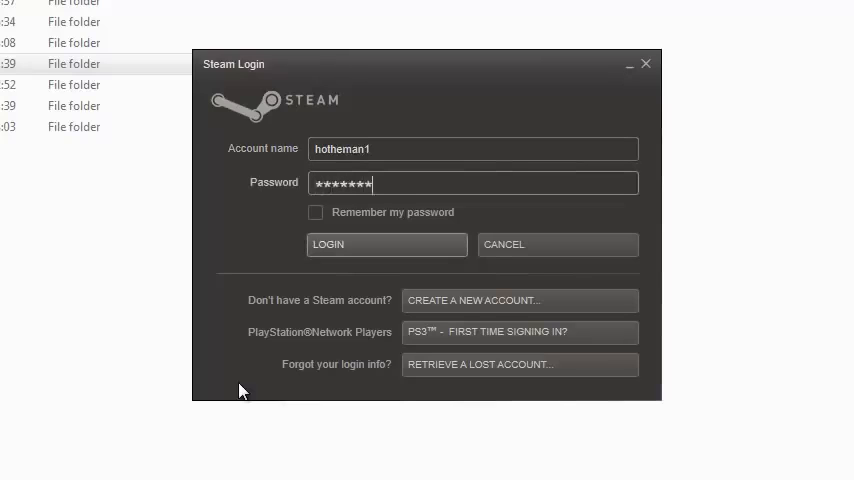
click(386, 244)
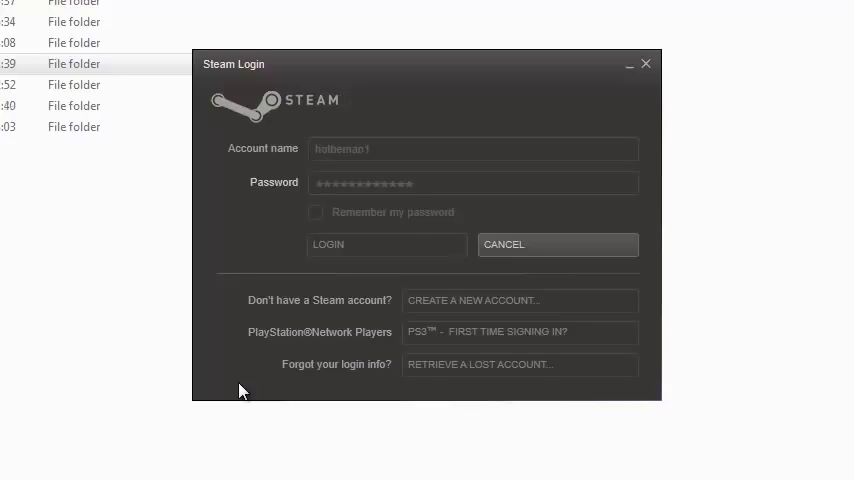
click(386, 244)
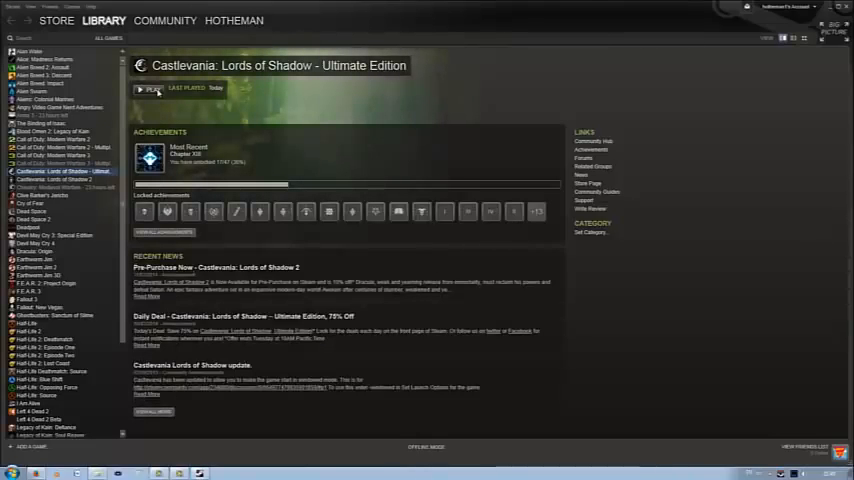
Try launching the game, then choose Change User from the account dropdown.
click(148, 89)
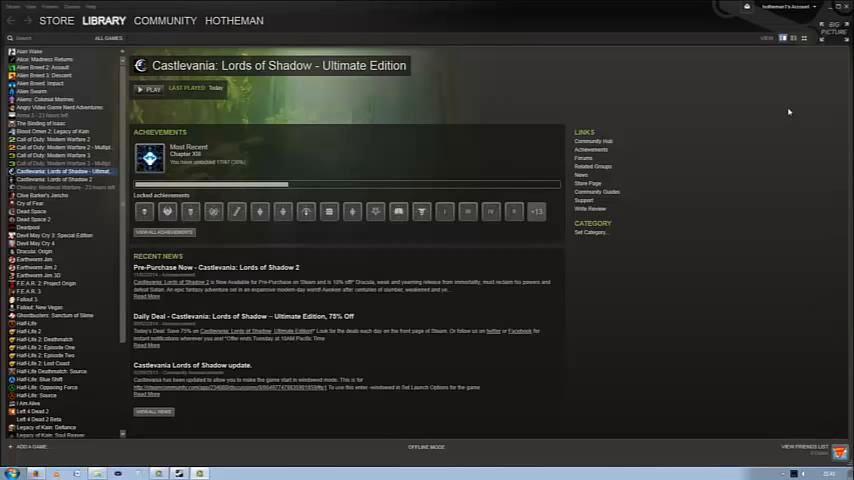
click(787, 8)
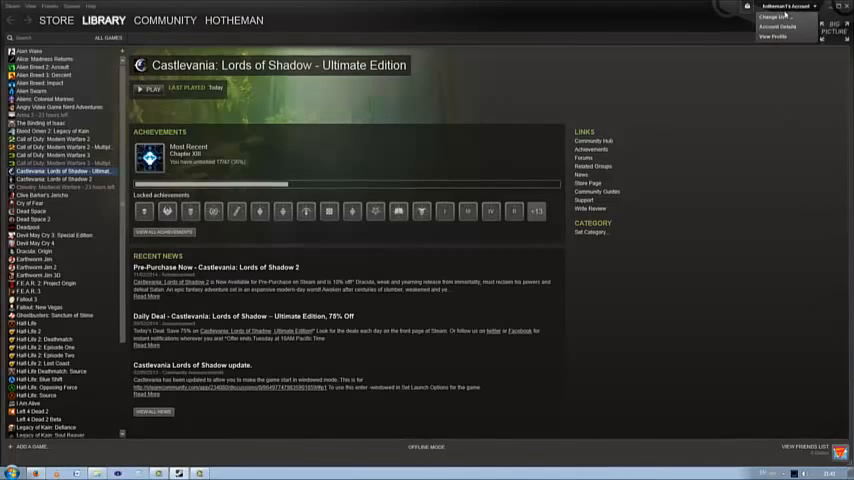
click(773, 16)
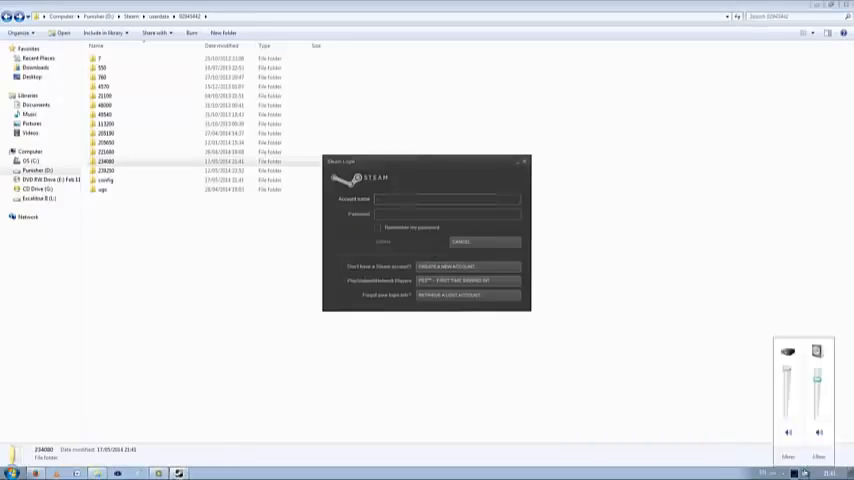
Log in as hotheman, choose Upload to the Steam Cloud, and press Play.
click(804, 473)
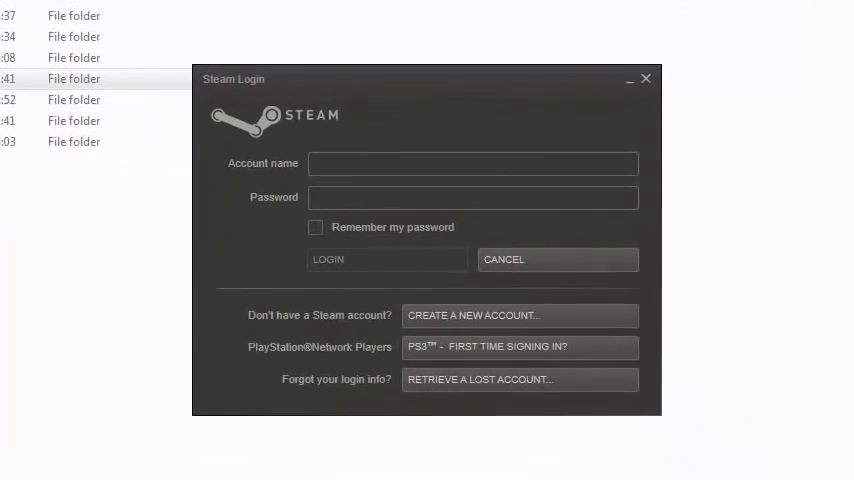
click(472, 163)
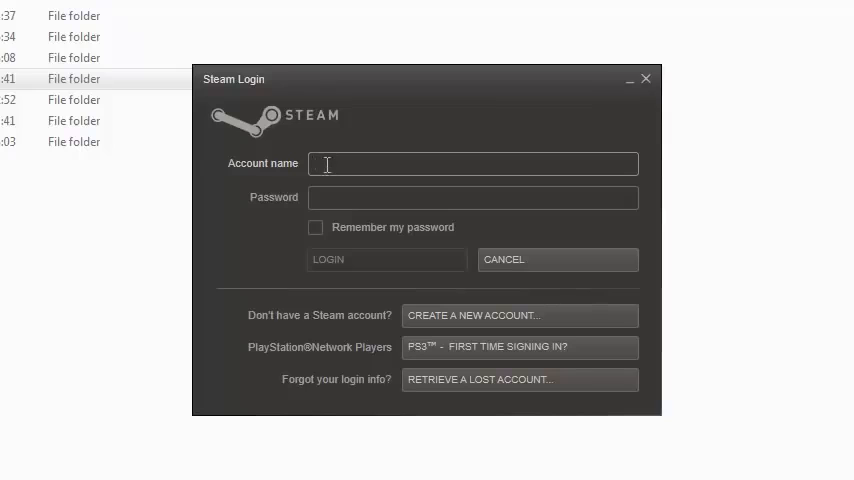
text(hotheman1)
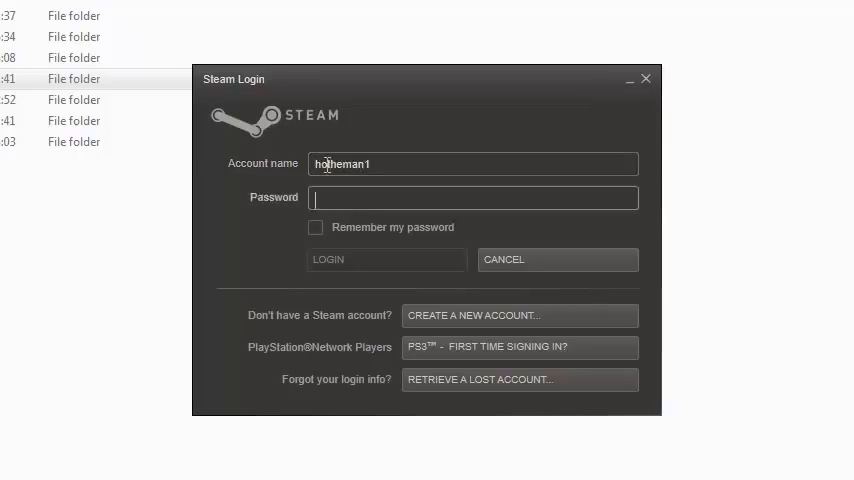
text(***)
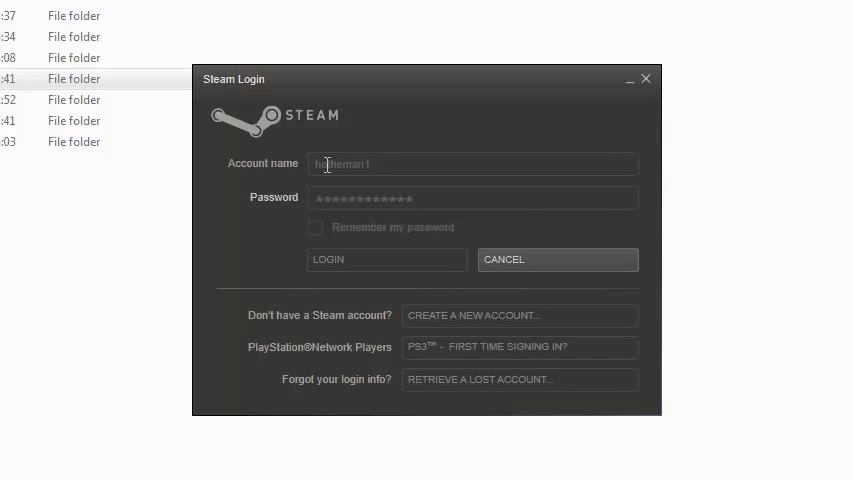
click(386, 259)
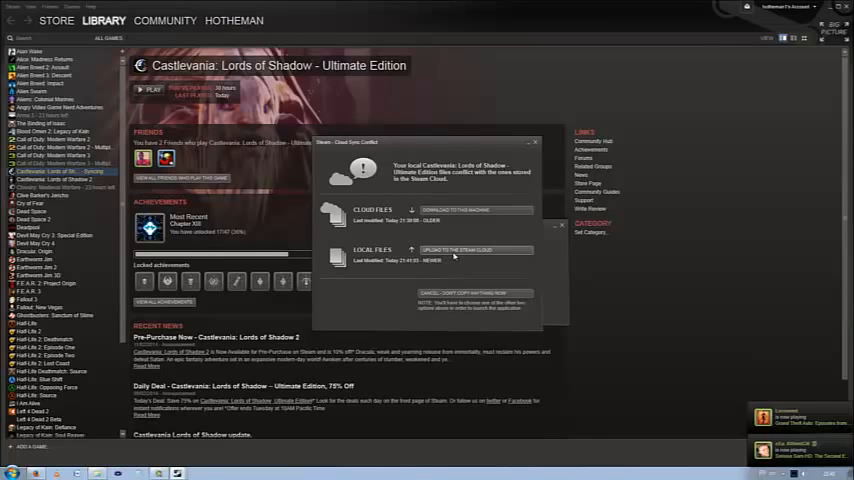
click(459, 250)
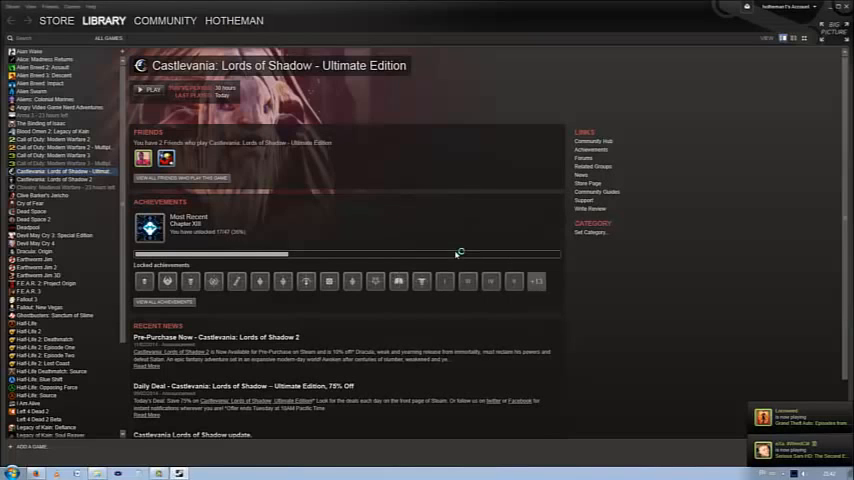
click(149, 89)
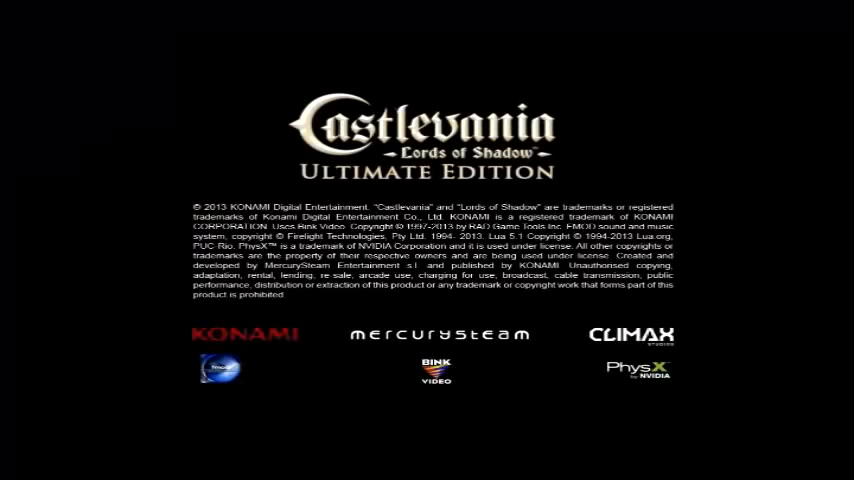